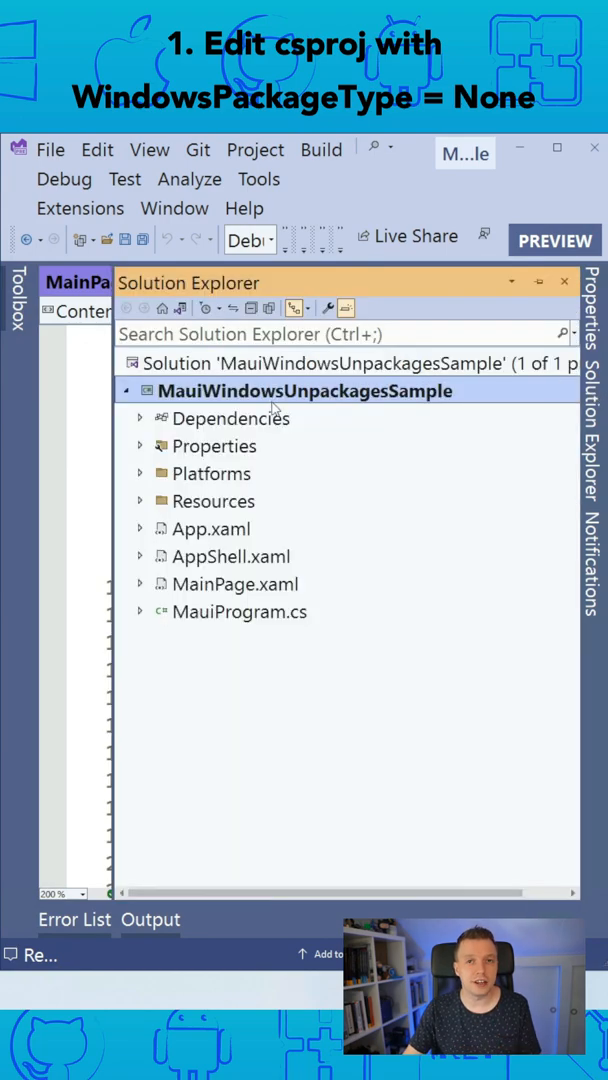
- Open the MauiWindowsUnpackagesSample csproj via Edit Project File from Solution Explorer
right_click(304, 390)
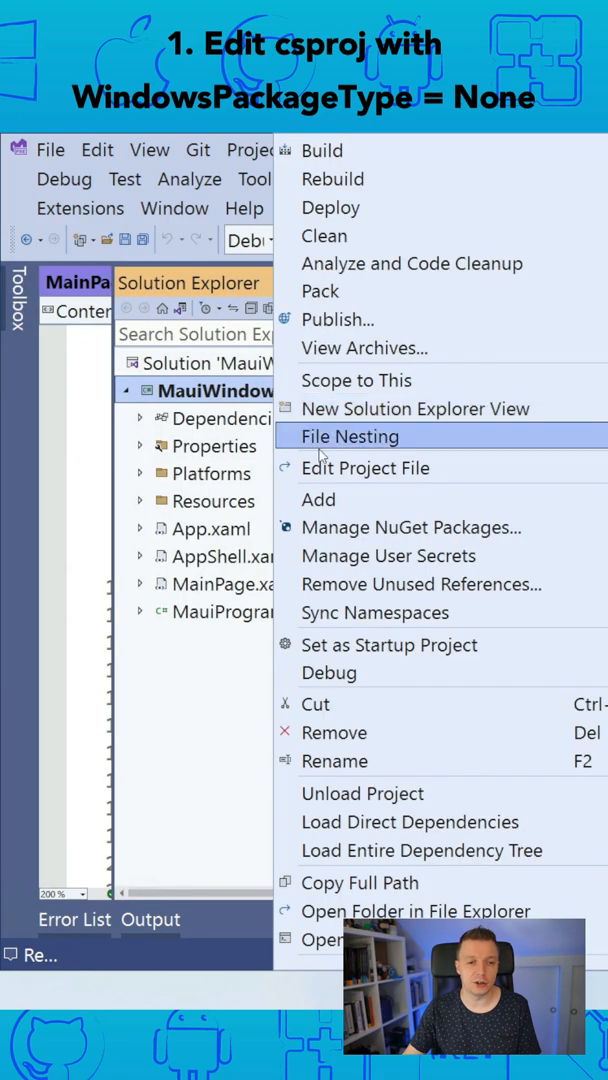
click(364, 468)
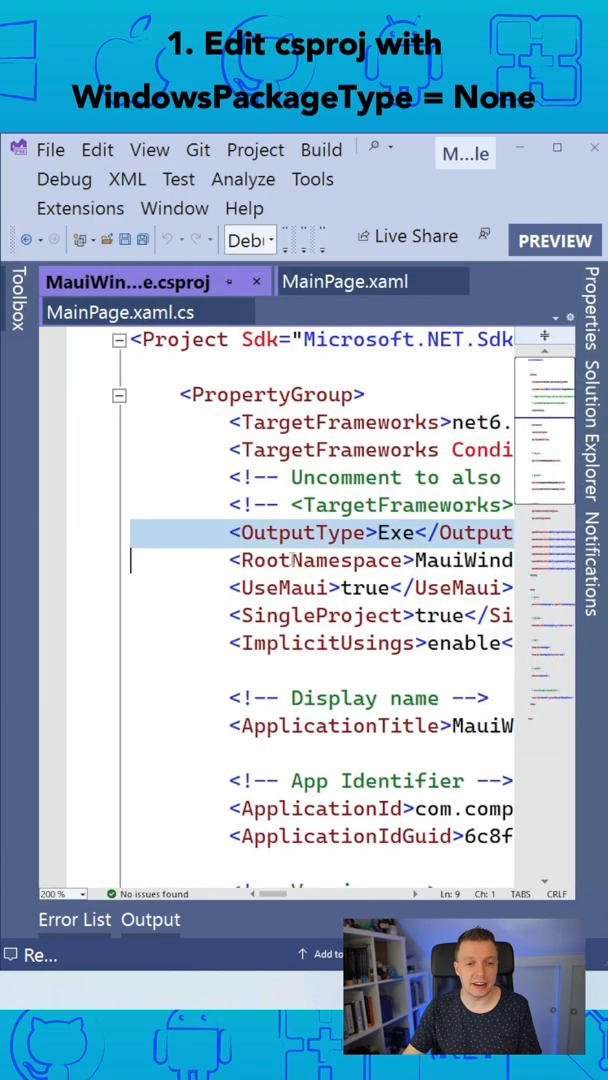
- Add a <WindowsPackageType>None</WindowsPackageType> line below the Versions settings in the property group
scroll(down, 3)
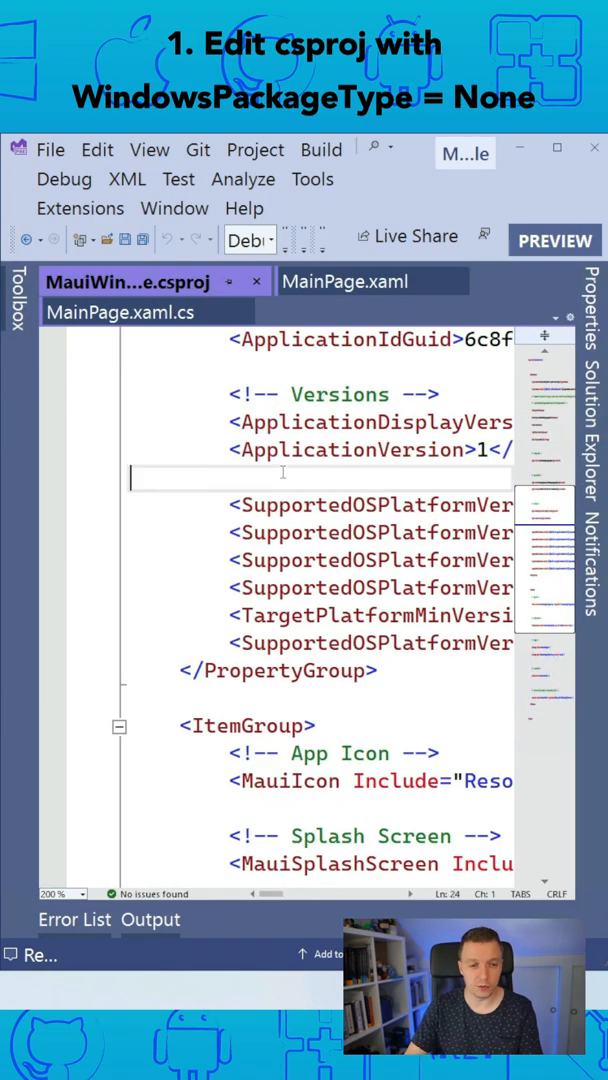
key(enter)
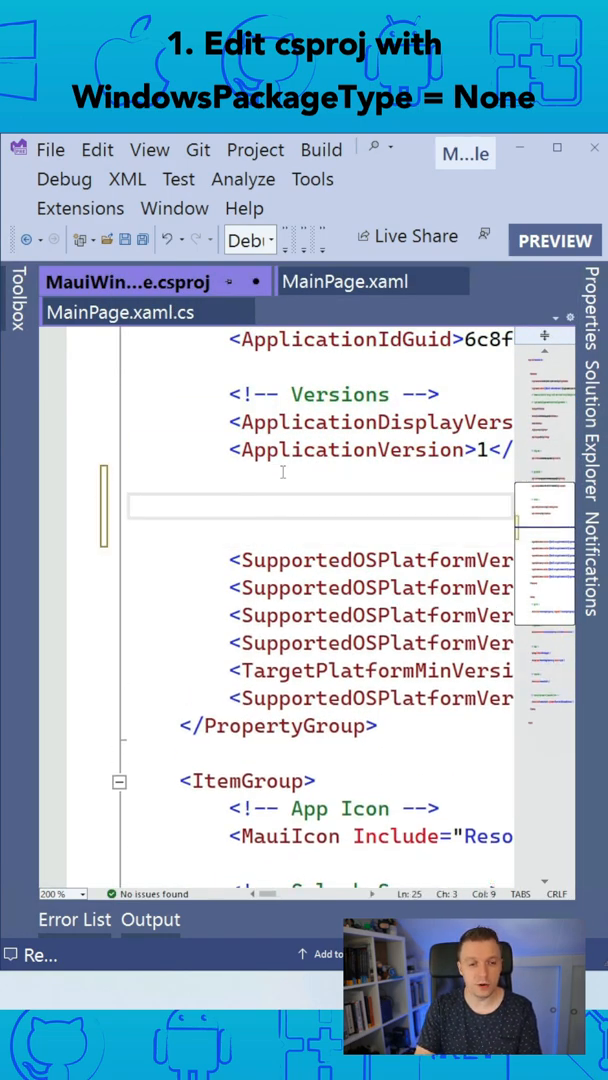
text(<WindowsPackage)
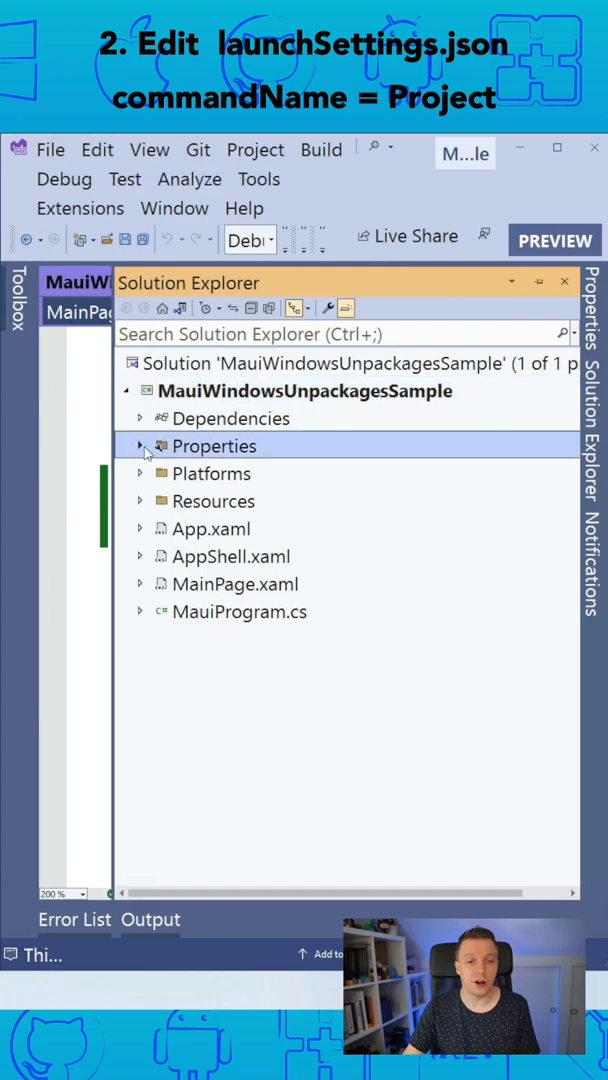
- Open launchSettings.json and select the Windows Machine profile's MsixPackage commandName value
click(140, 446)
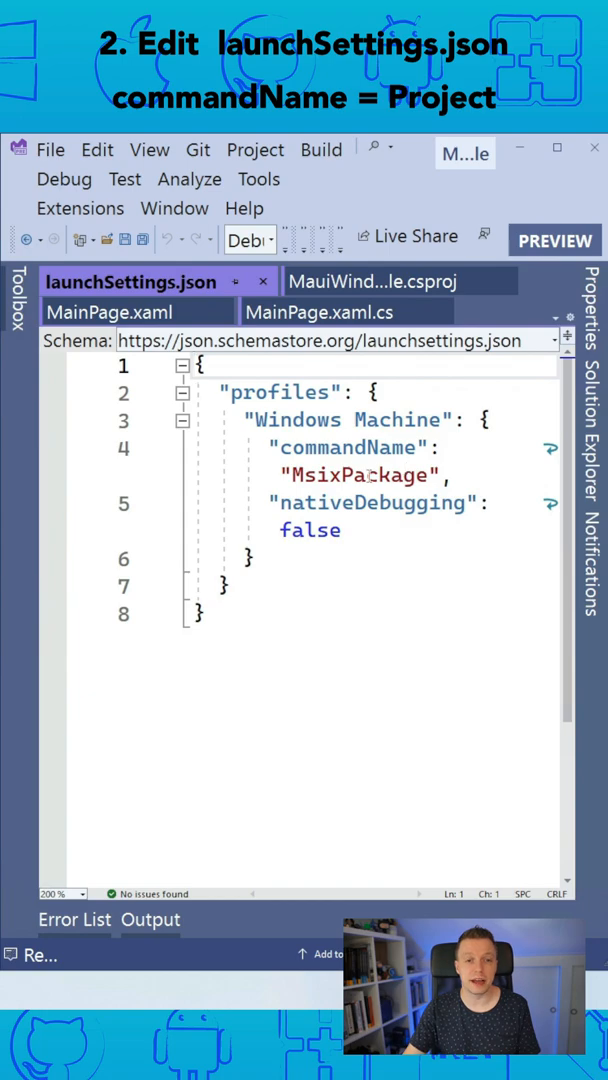
double_click(360, 476)
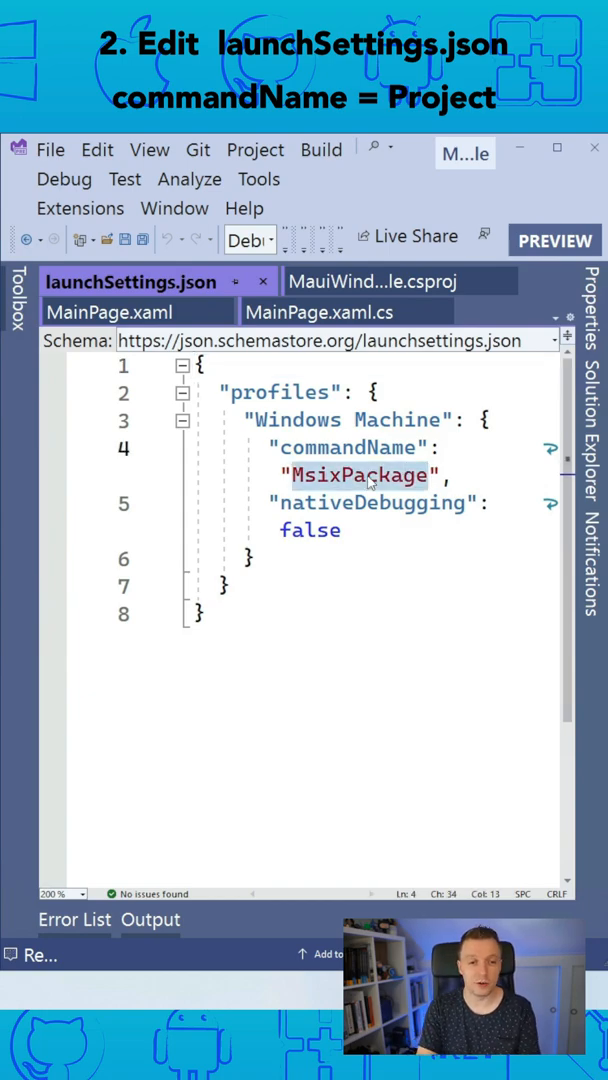